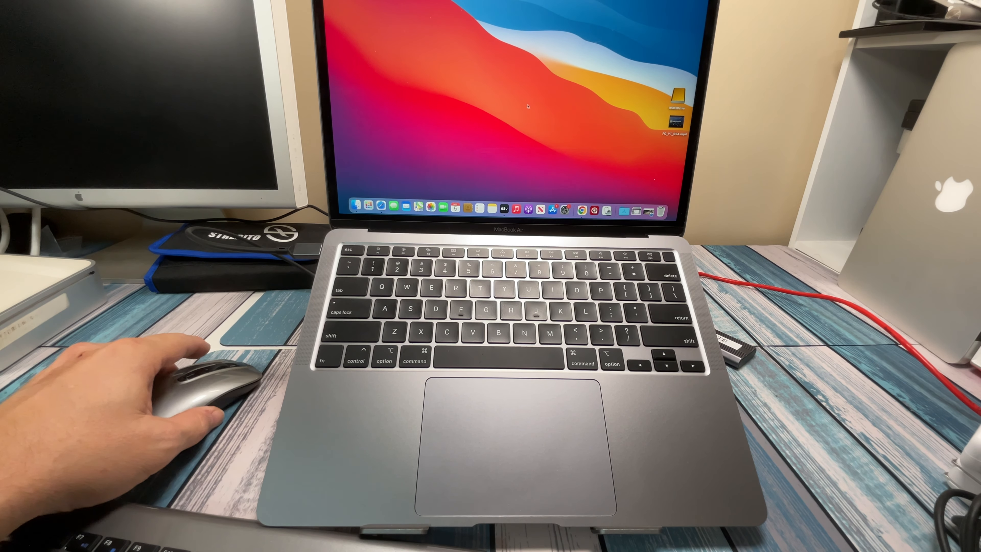
Select USB3Drive in the Finder sidebar and bring up its context menu in the empty window.
left_click(674, 91)
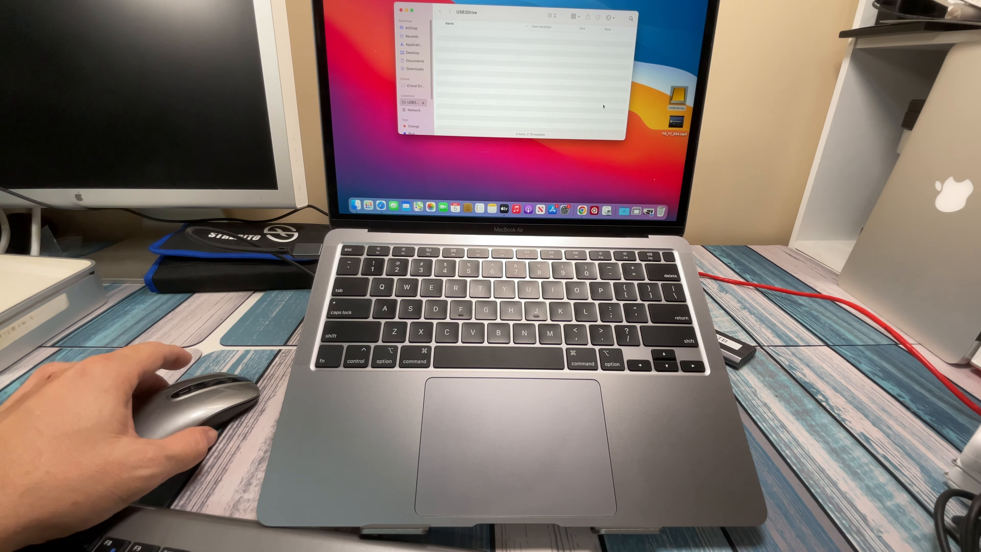
mouse_move(187, 388)
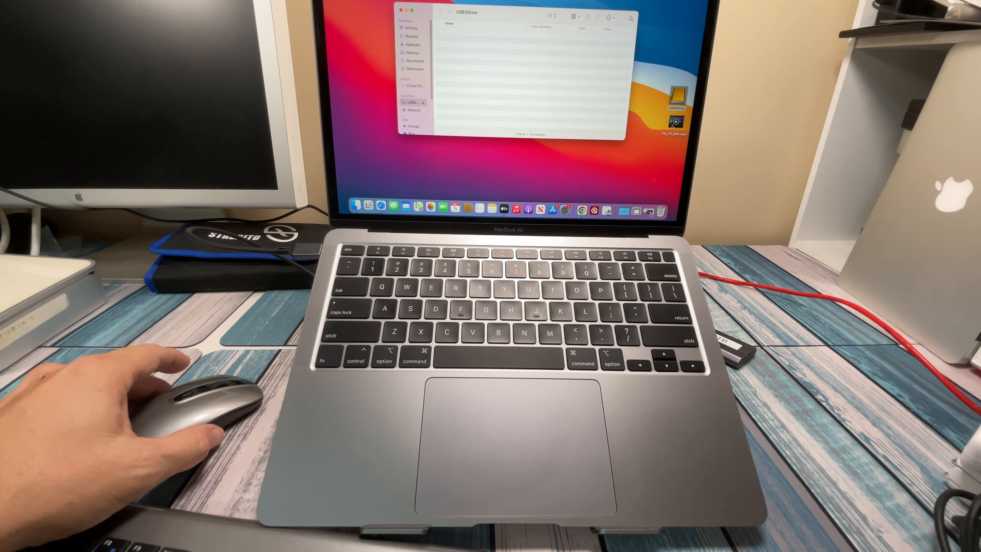
right_click(676, 119)
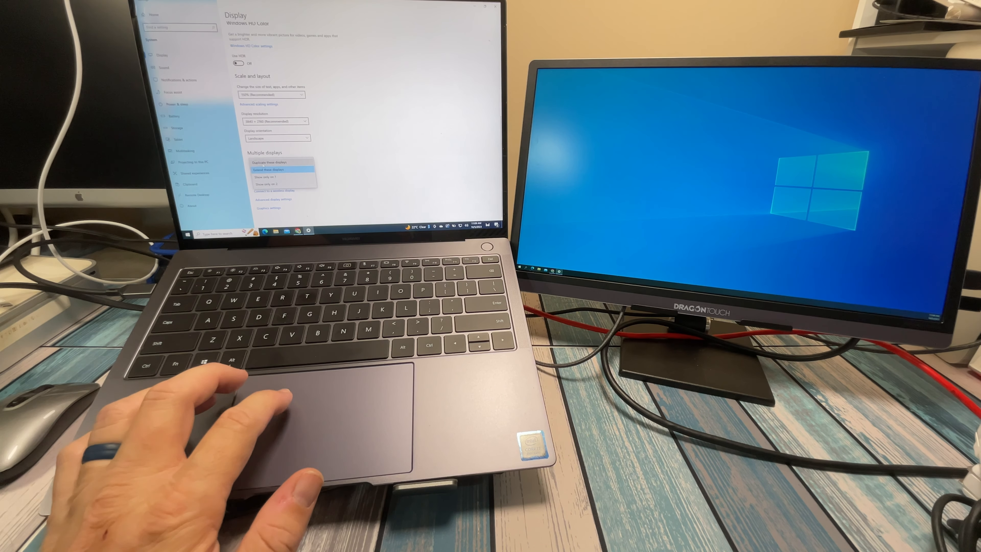
Choose 'Duplicate these displays' for the external monitor, then show the Multiple displays choices again.
left_click(269, 170)
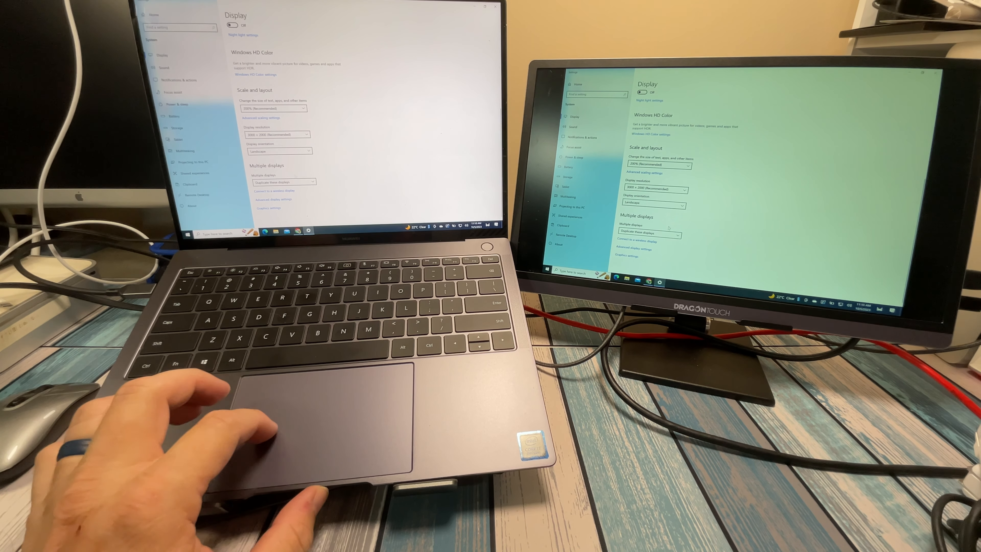
left_click(284, 182)
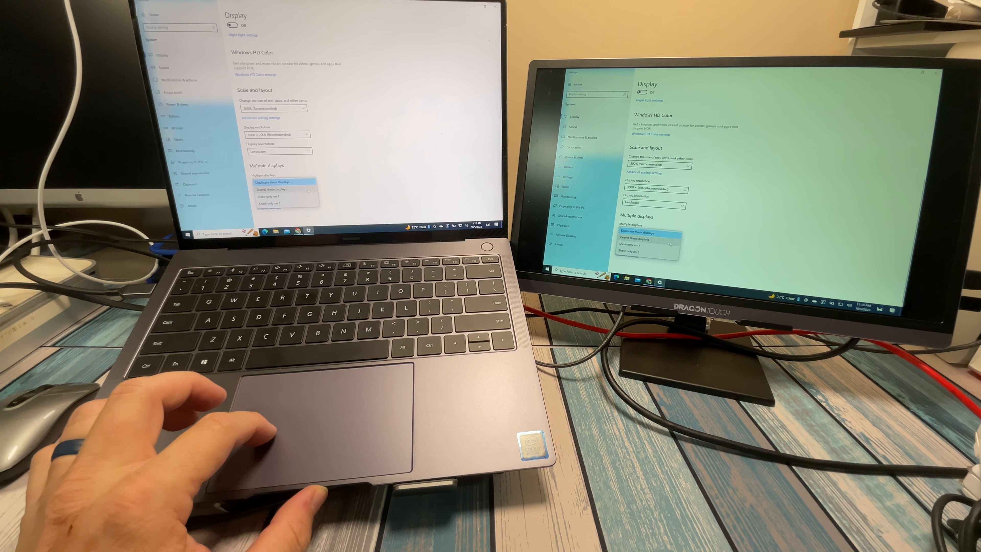